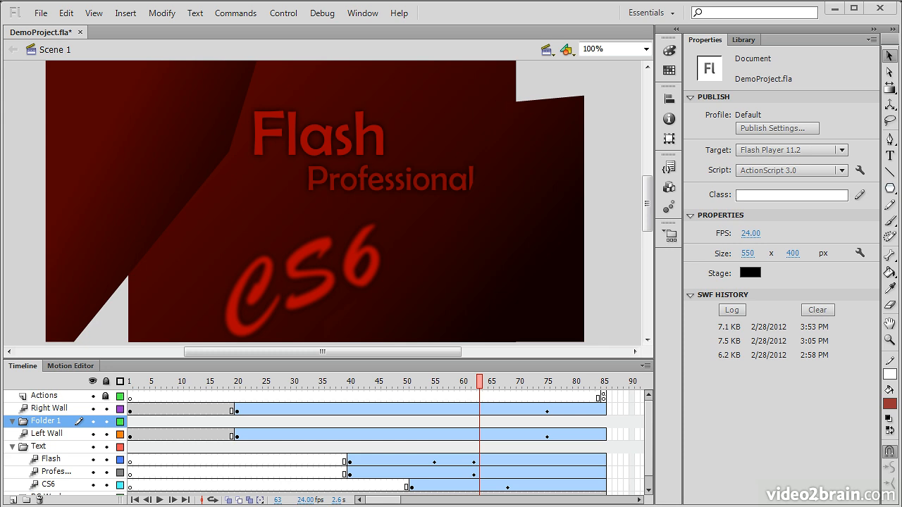
mouse_move(629, 243)
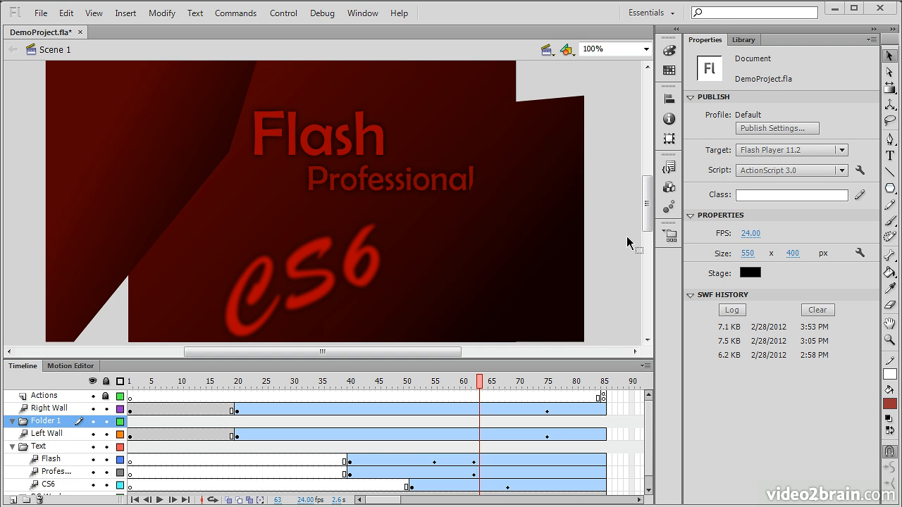
mouse_move(889, 340)
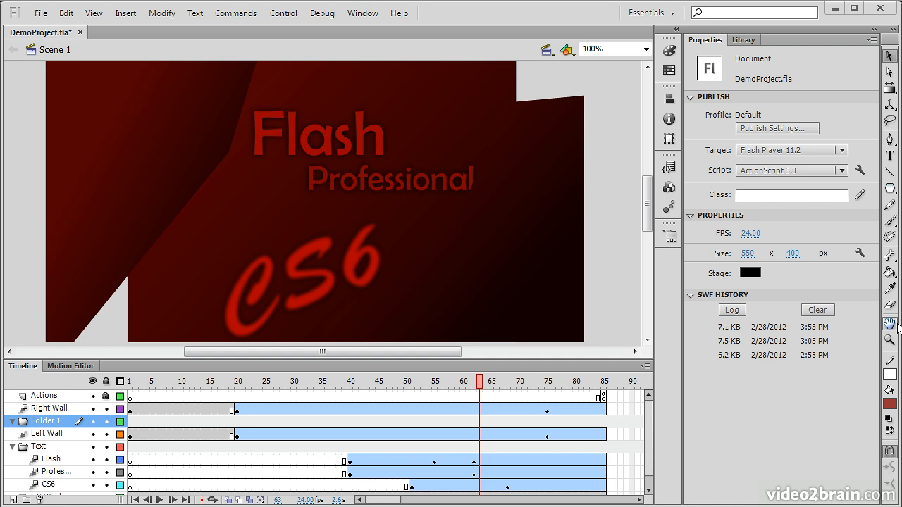
mouse_move(816, 279)
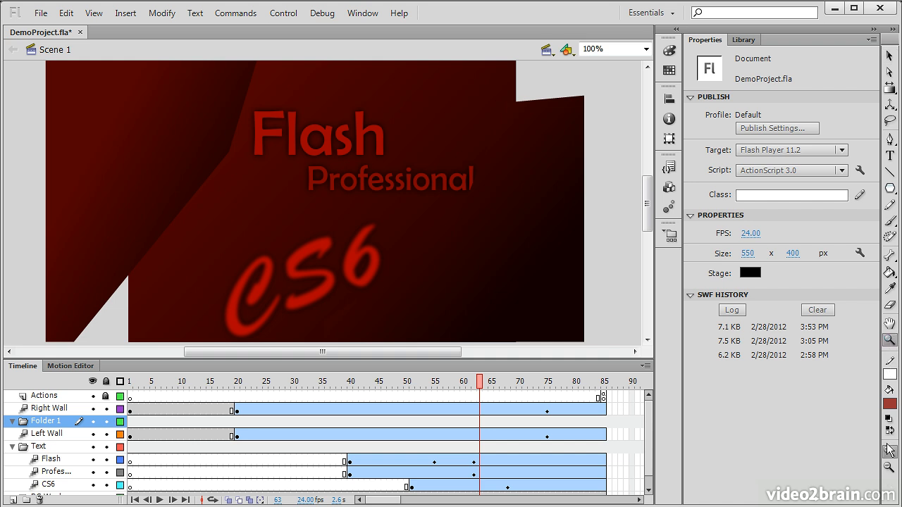
mouse_move(891, 465)
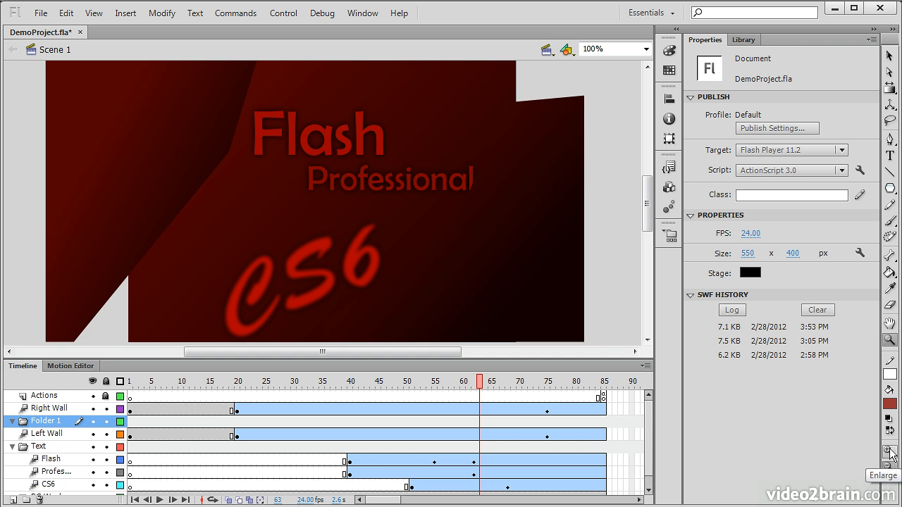
mouse_move(530, 184)
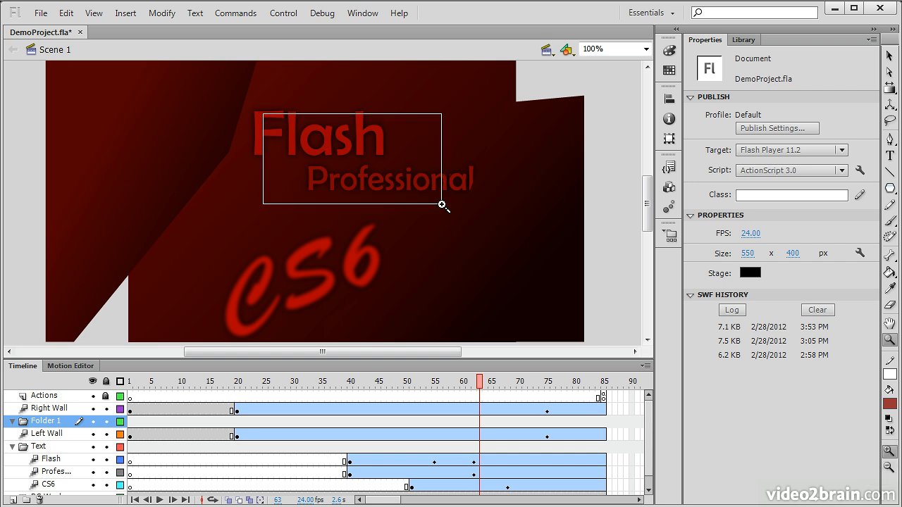
Zoom a marquee around the Flash Professional title, then set magnification to 2000%
left_click_drag(443, 206, 496, 217)
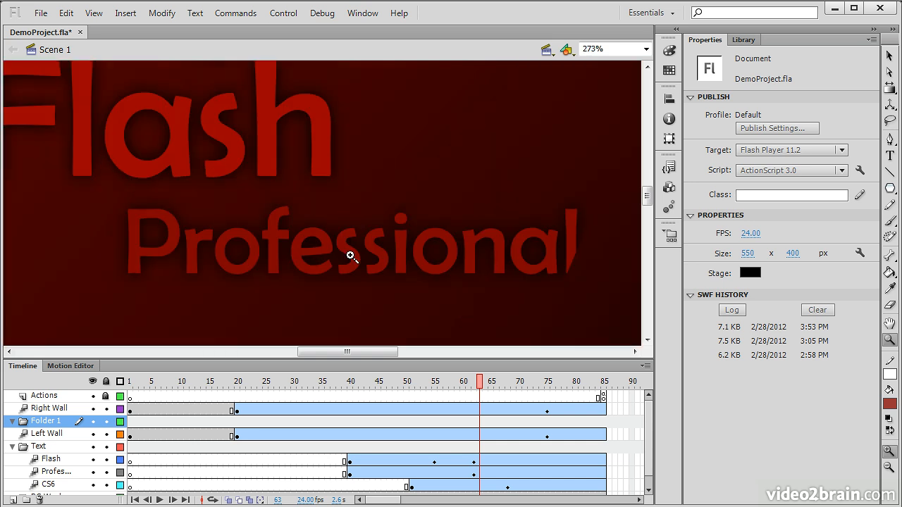
mouse_move(768, 378)
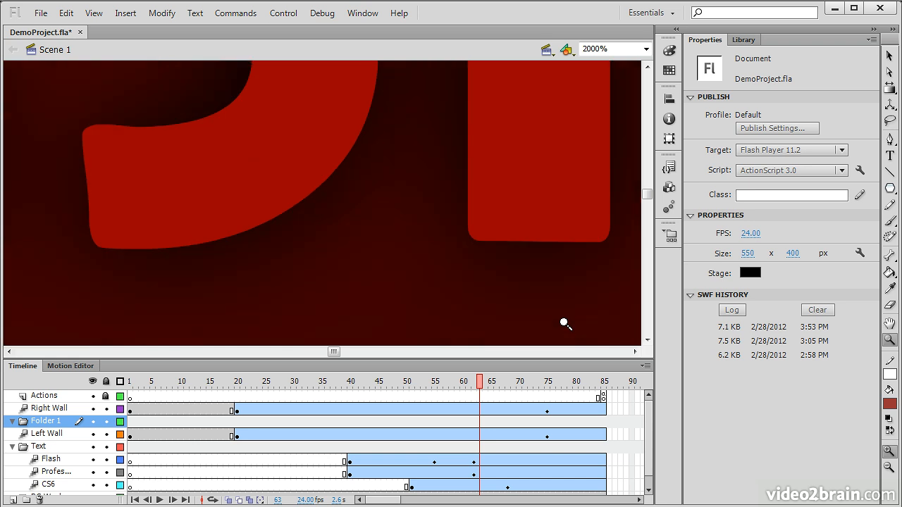
mouse_move(528, 299)
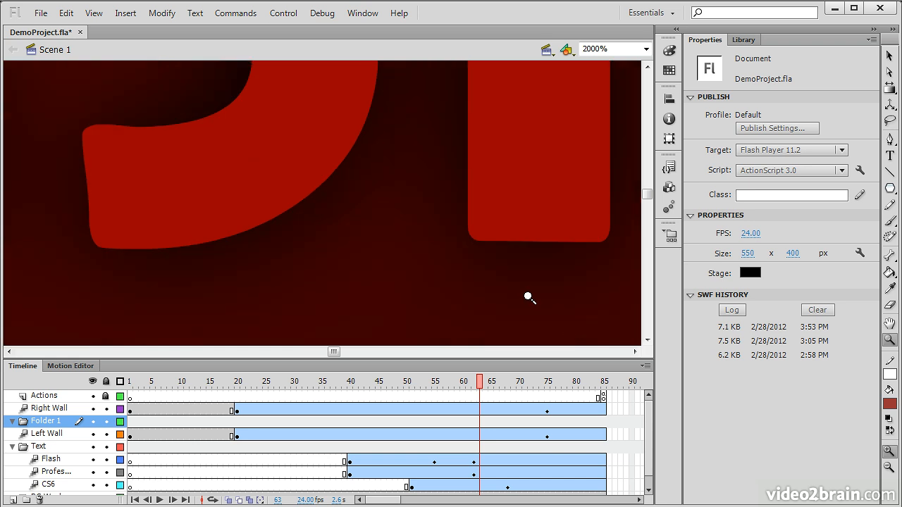
mouse_move(527, 290)
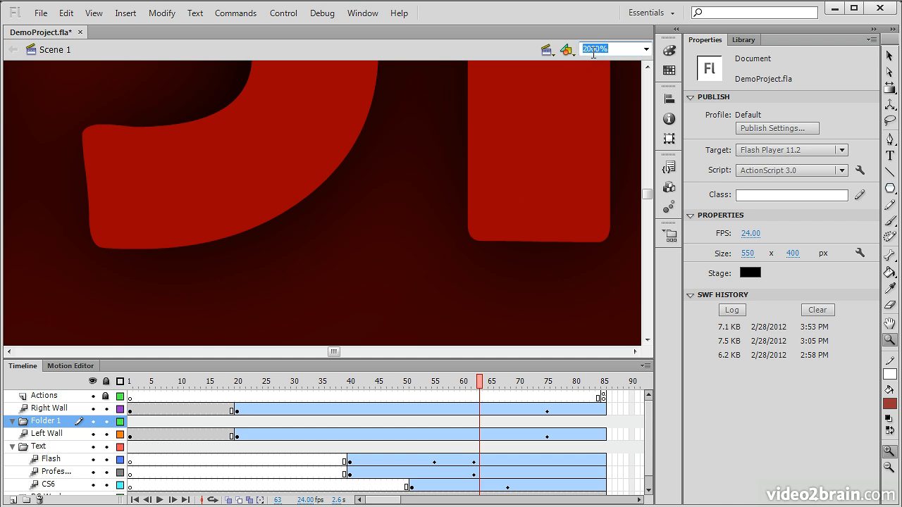
type("2000%")
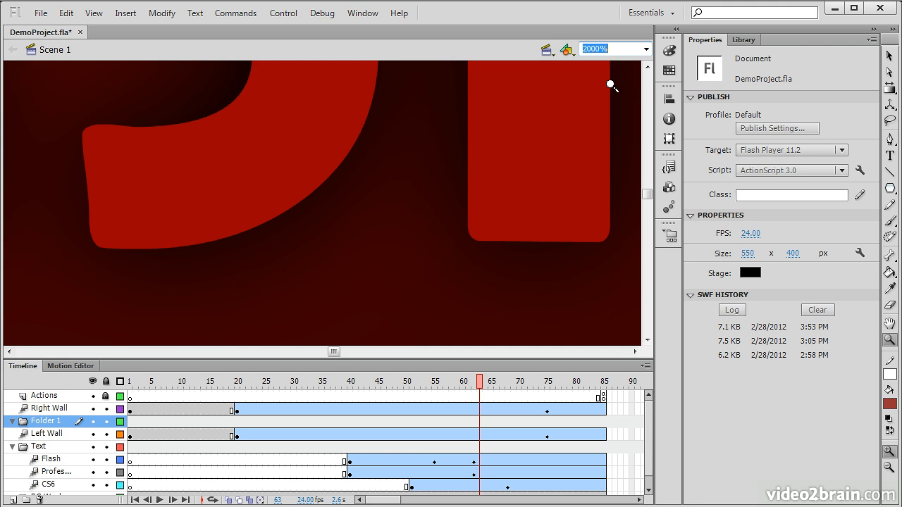
mouse_move(536, 203)
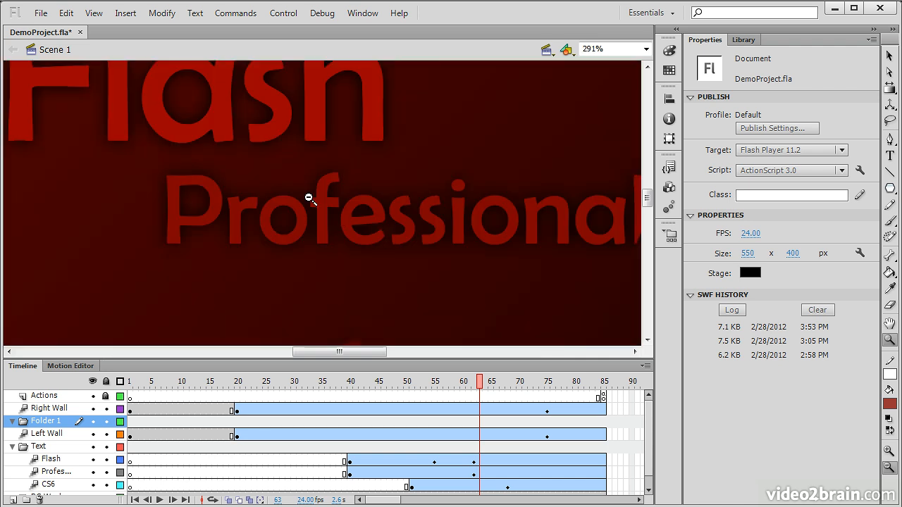
mouse_move(516, 293)
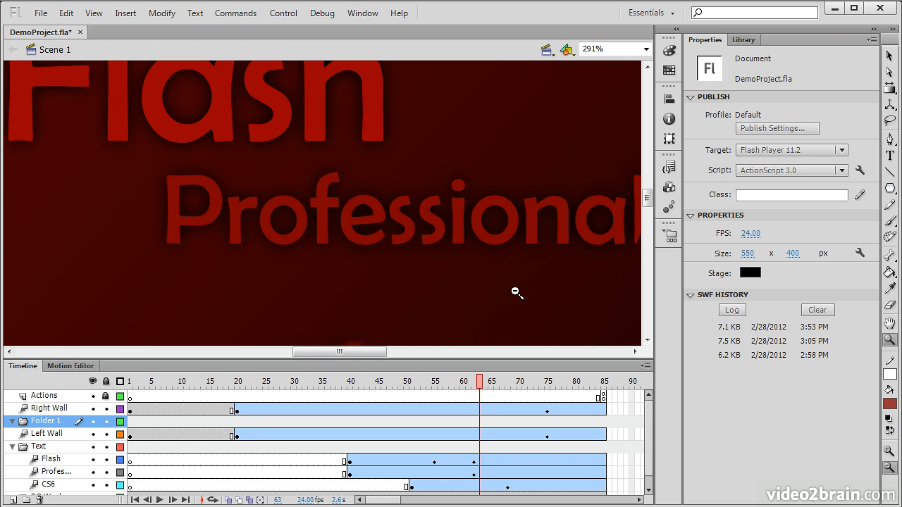
Zoom into the upper letters of 'Professional' to about 764% with the Zoom tool
left_click_drag(187, 114, 526, 296)
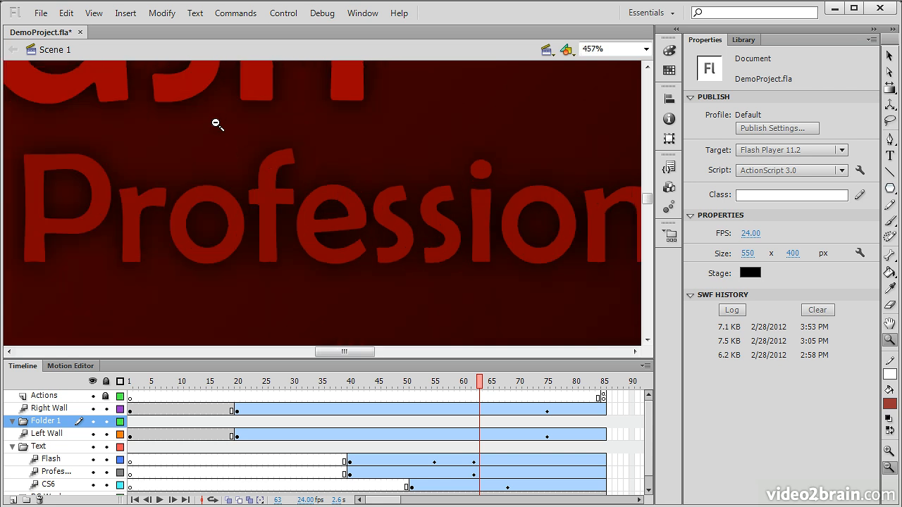
left_click(217, 124)
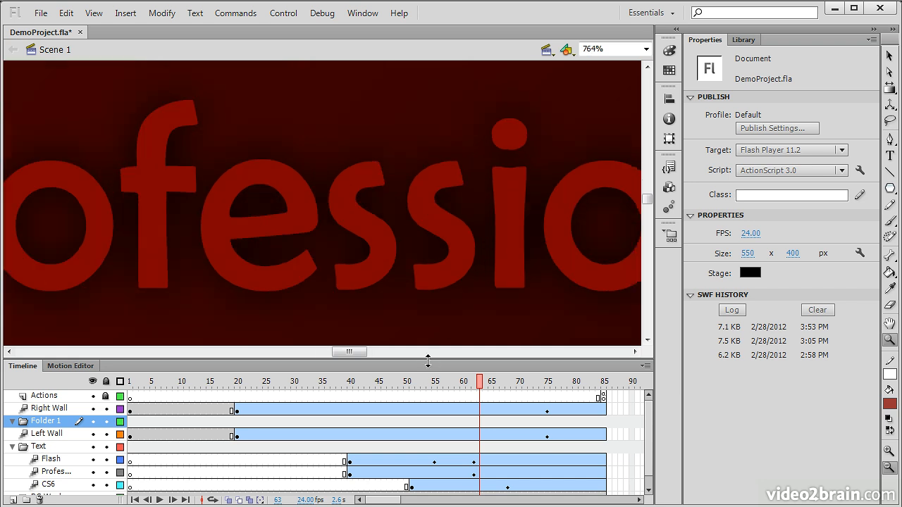
mouse_move(436, 347)
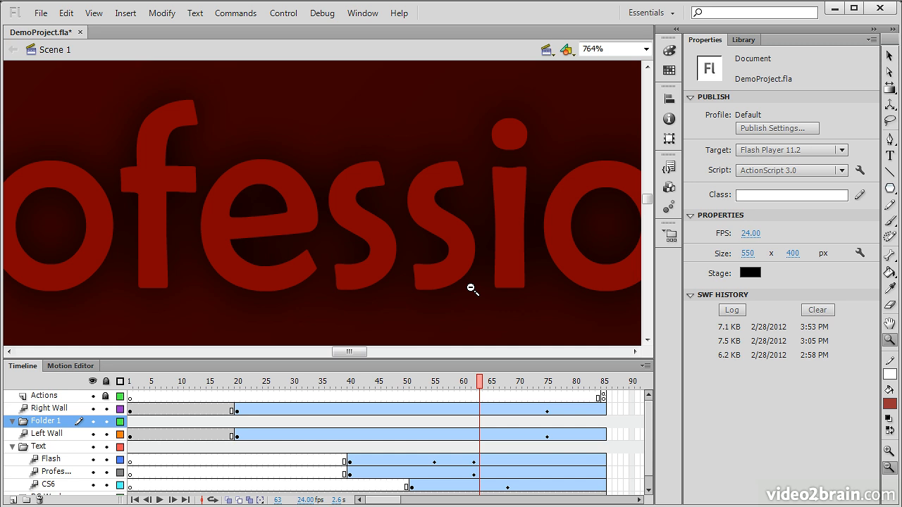
mouse_move(471, 288)
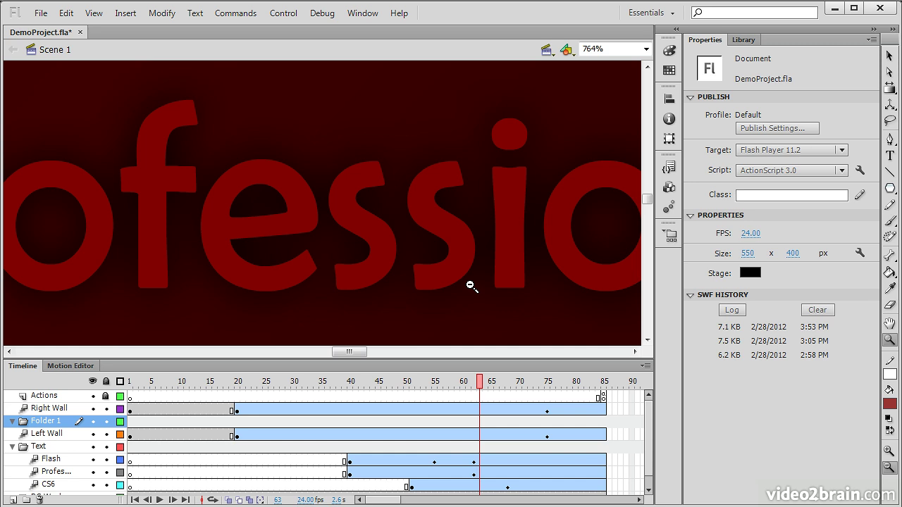
mouse_move(852, 454)
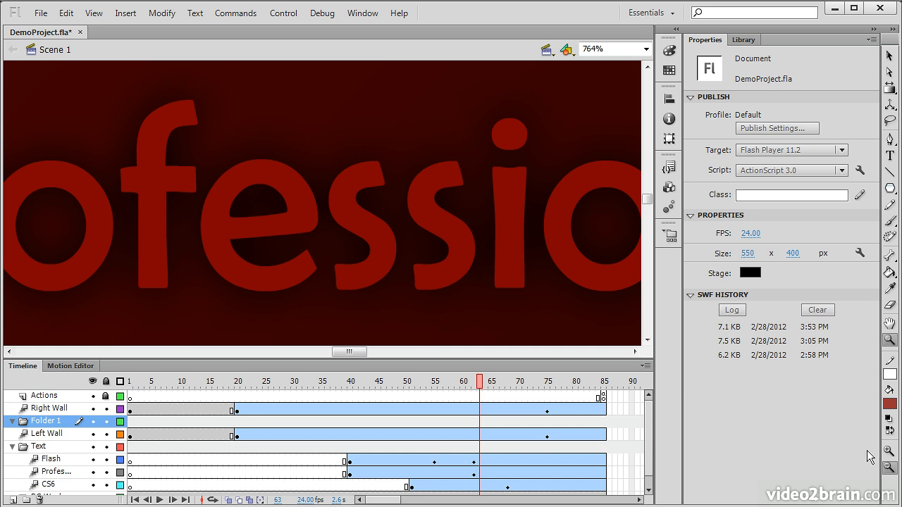
mouse_move(247, 195)
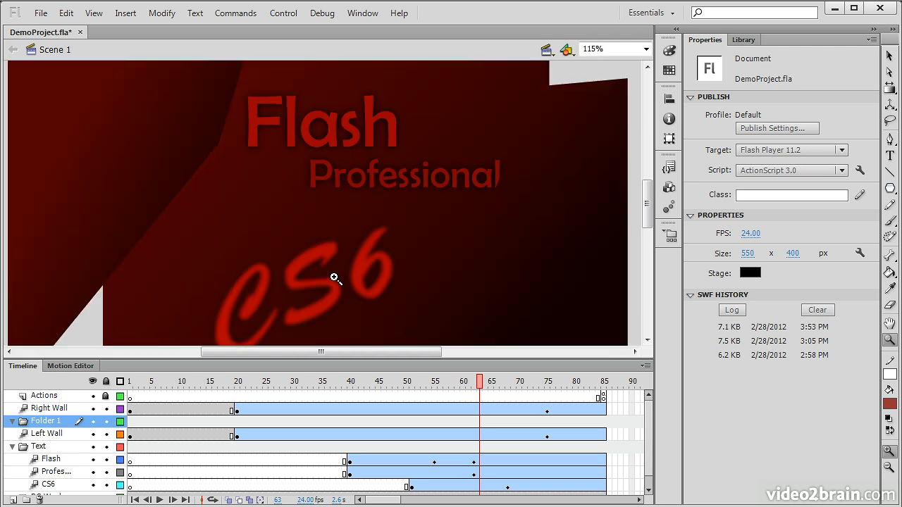
mouse_move(891, 340)
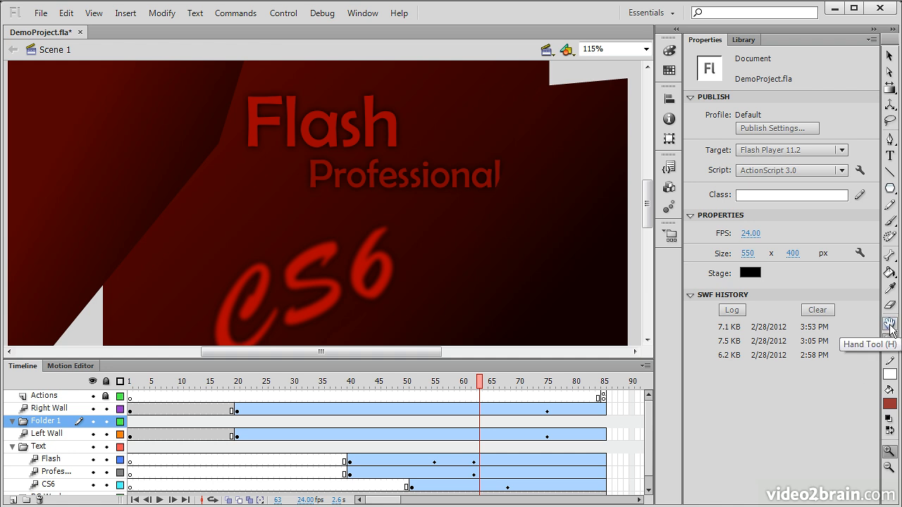
mouse_move(316, 248)
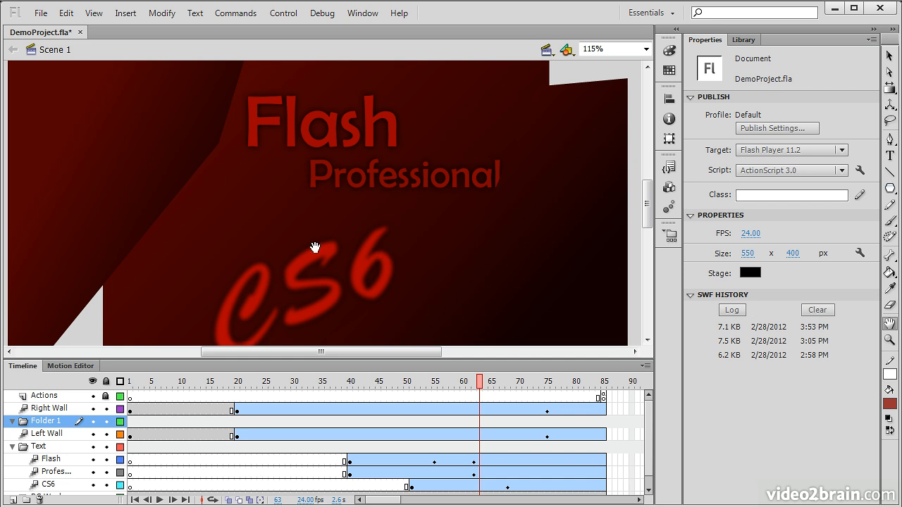
mouse_move(345, 197)
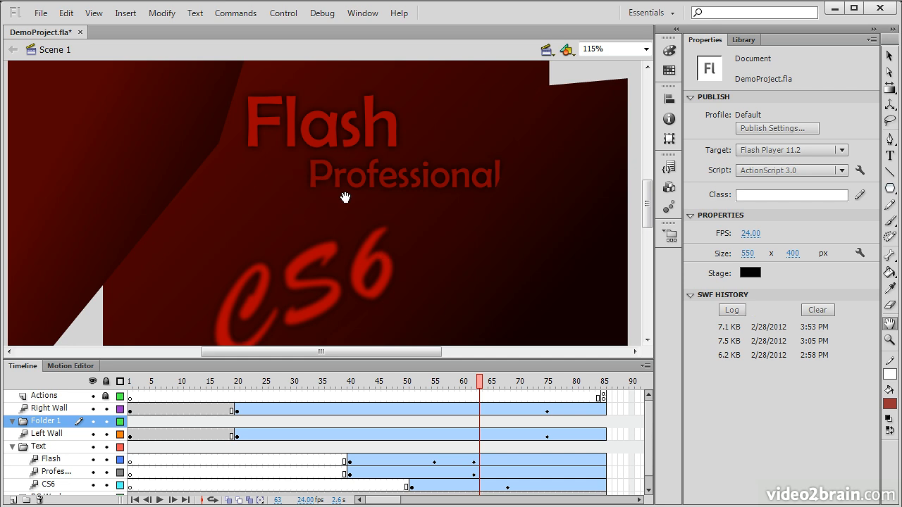
mouse_move(473, 92)
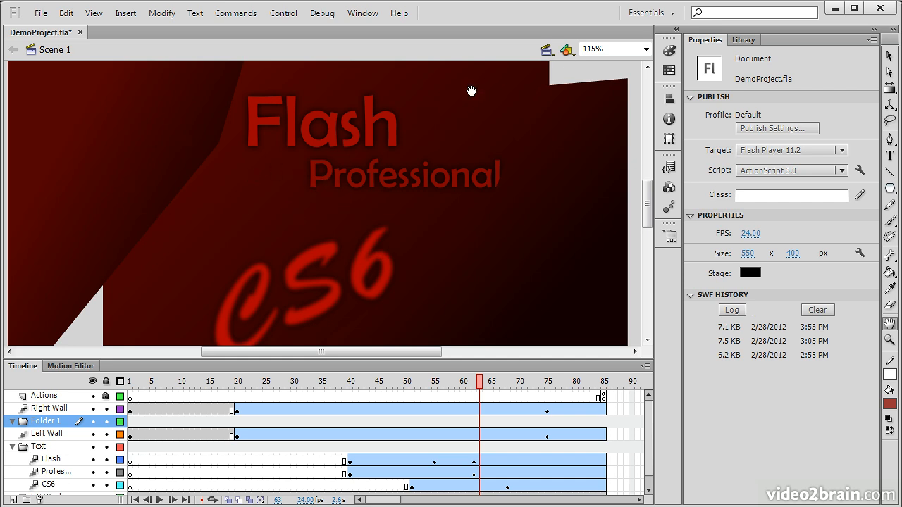
Choose the 800% preset magnification and pan onto the middle of 'Professional'
left_click(643, 48)
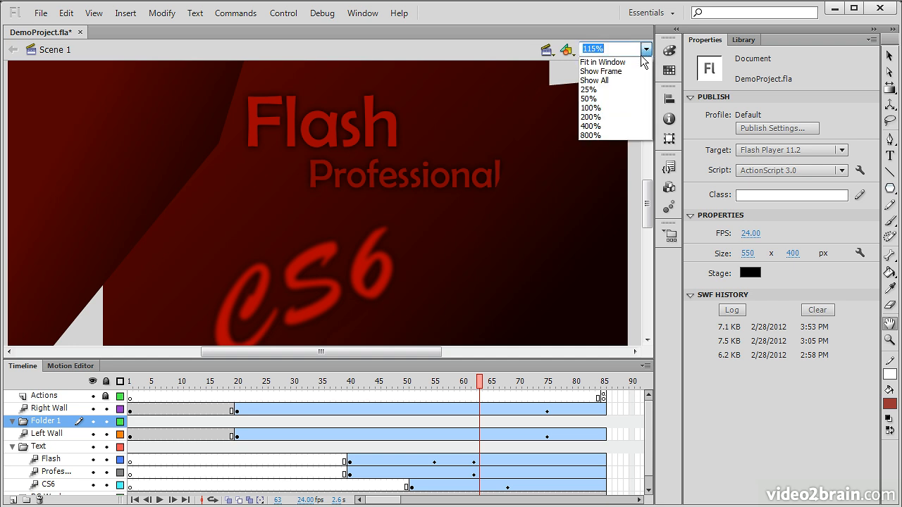
left_click(589, 135)
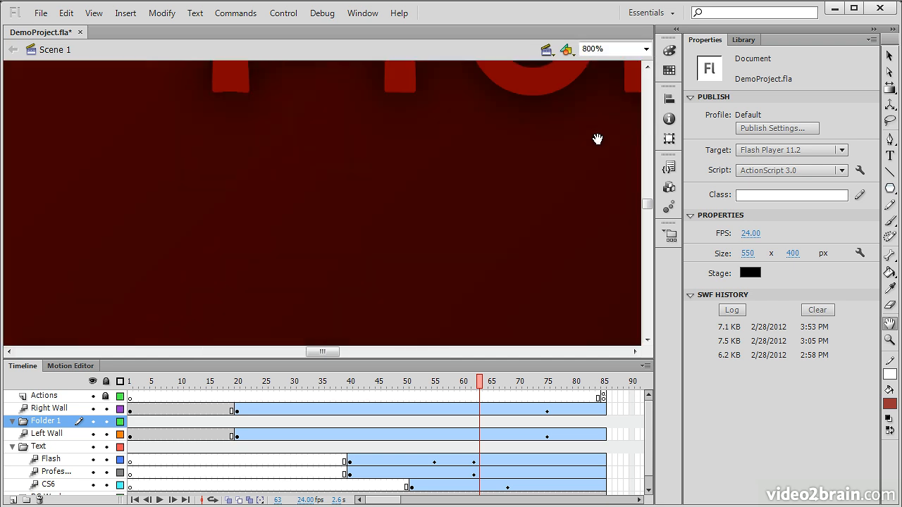
mouse_move(352, 138)
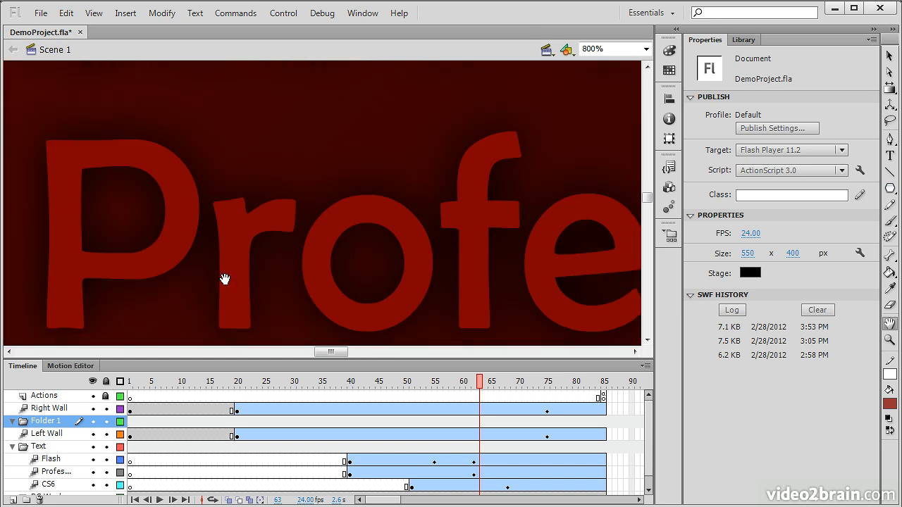
left_click_drag(224, 279, 168, 268)
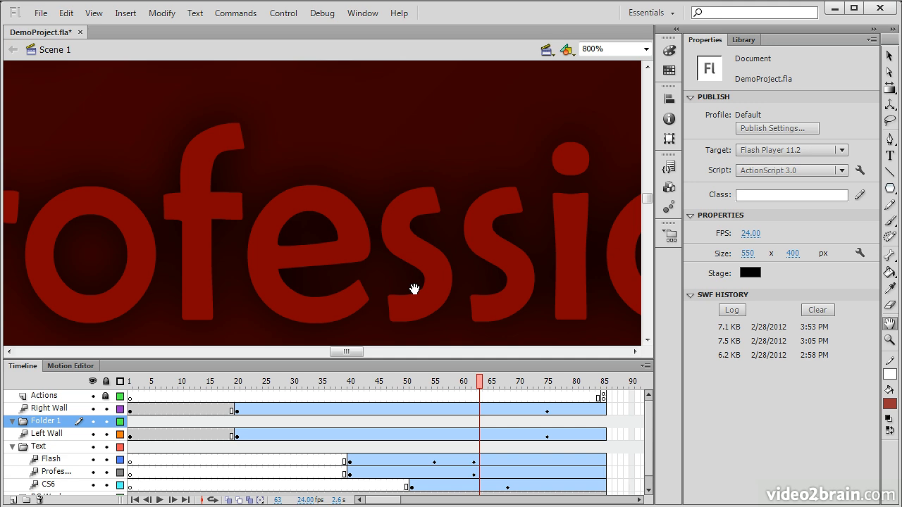
mouse_move(749, 107)
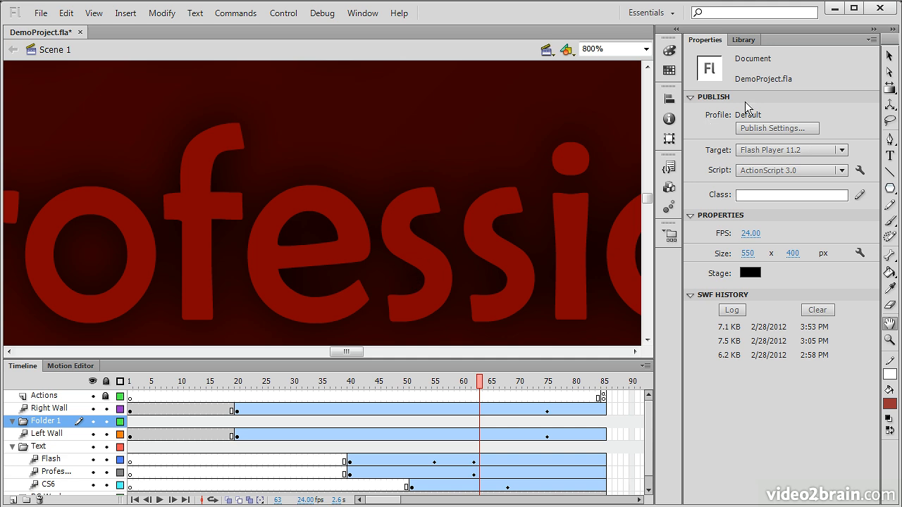
mouse_move(890, 57)
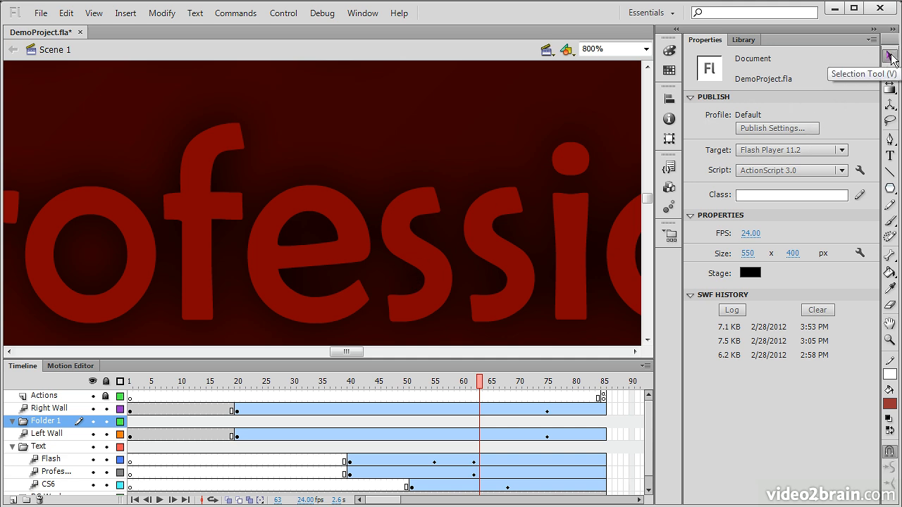
mouse_move(891, 87)
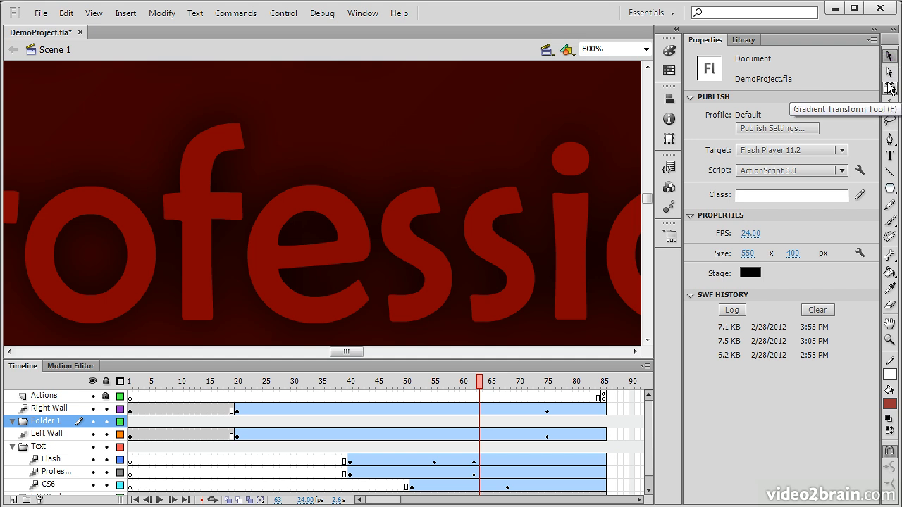
mouse_move(396, 229)
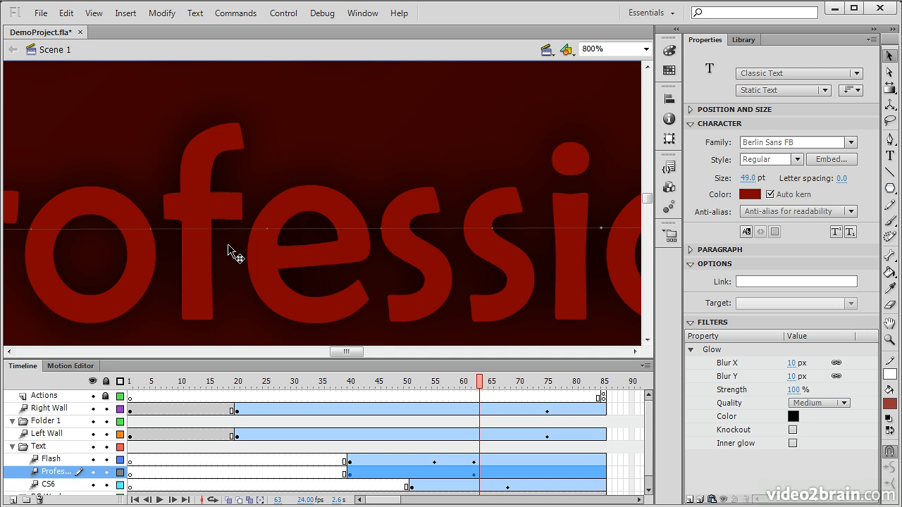
mouse_move(223, 253)
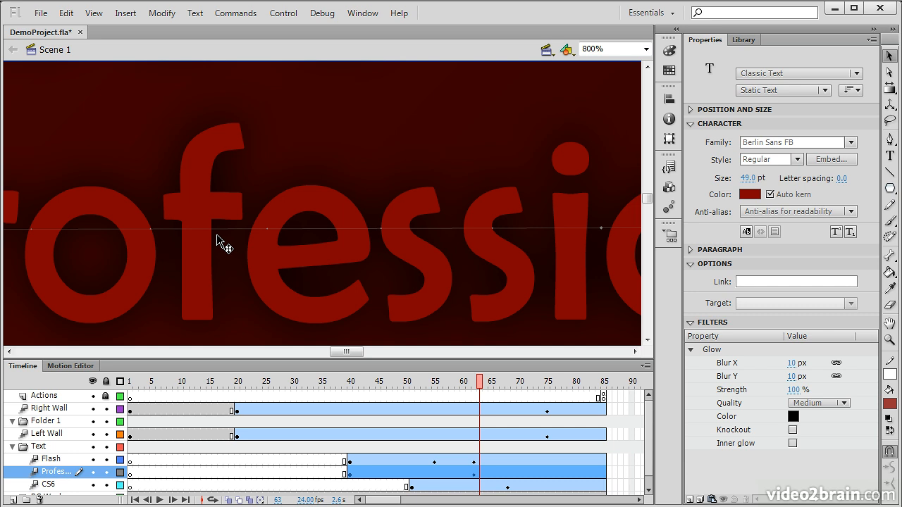
mouse_move(169, 175)
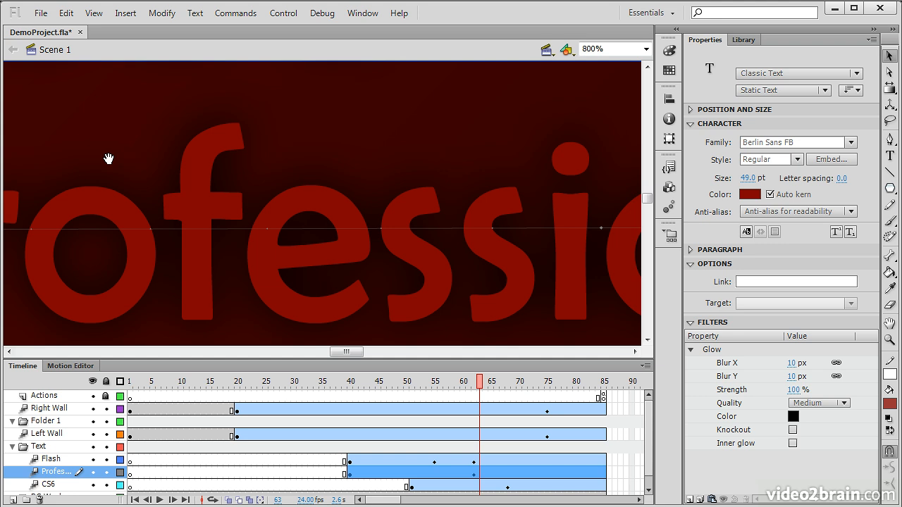
mouse_move(59, 172)
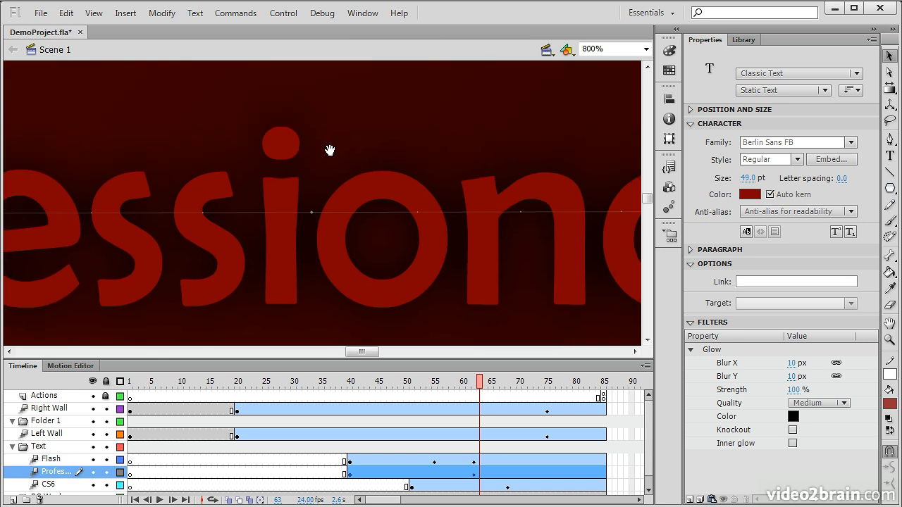
mouse_move(324, 153)
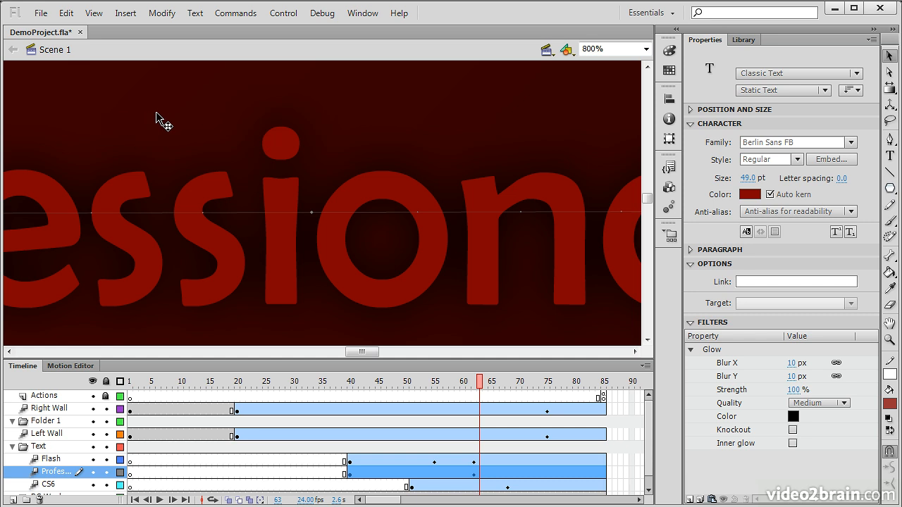
mouse_move(407, 124)
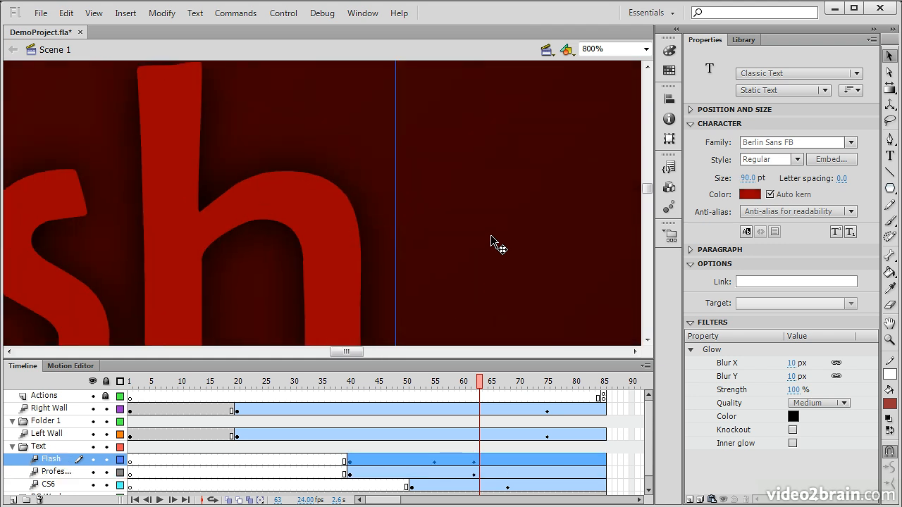
mouse_move(473, 247)
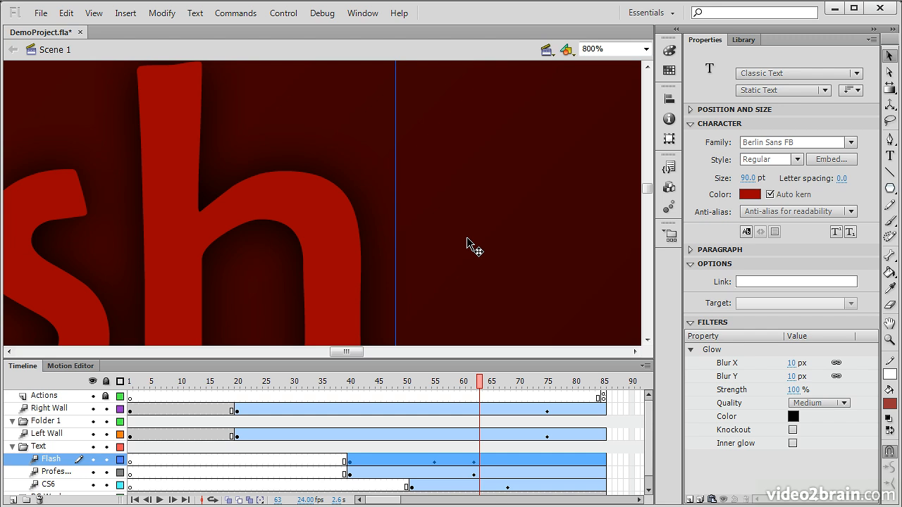